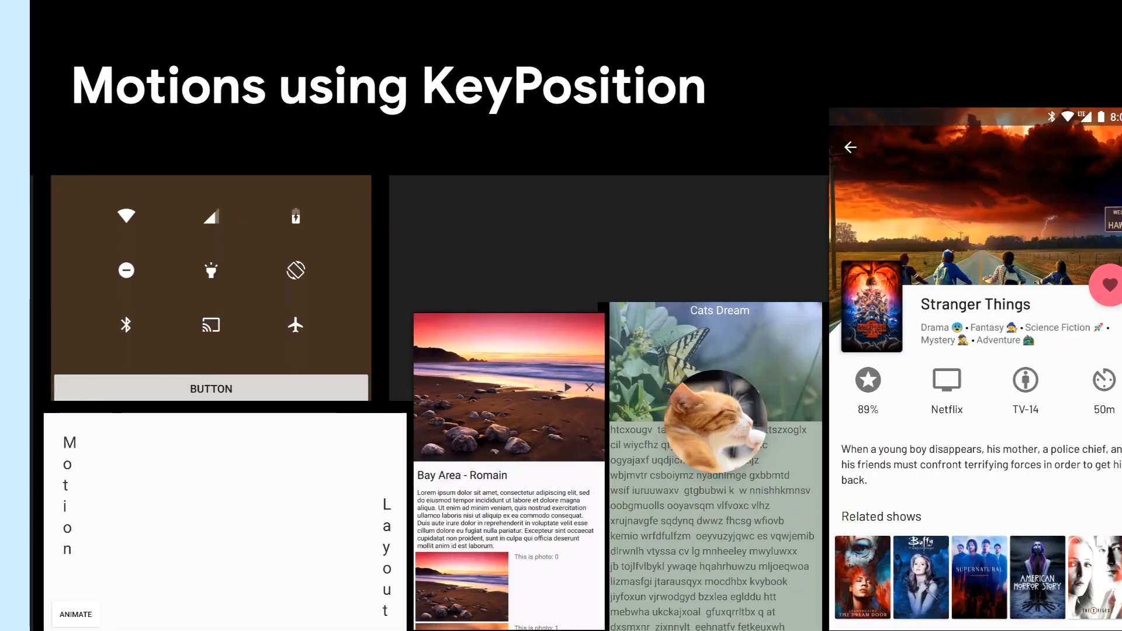
Advance the deck past the parentRelative KeyPosition slide to the percentWidth/Height slide
{"action": "left_click", "coordinate": [74, 614]}
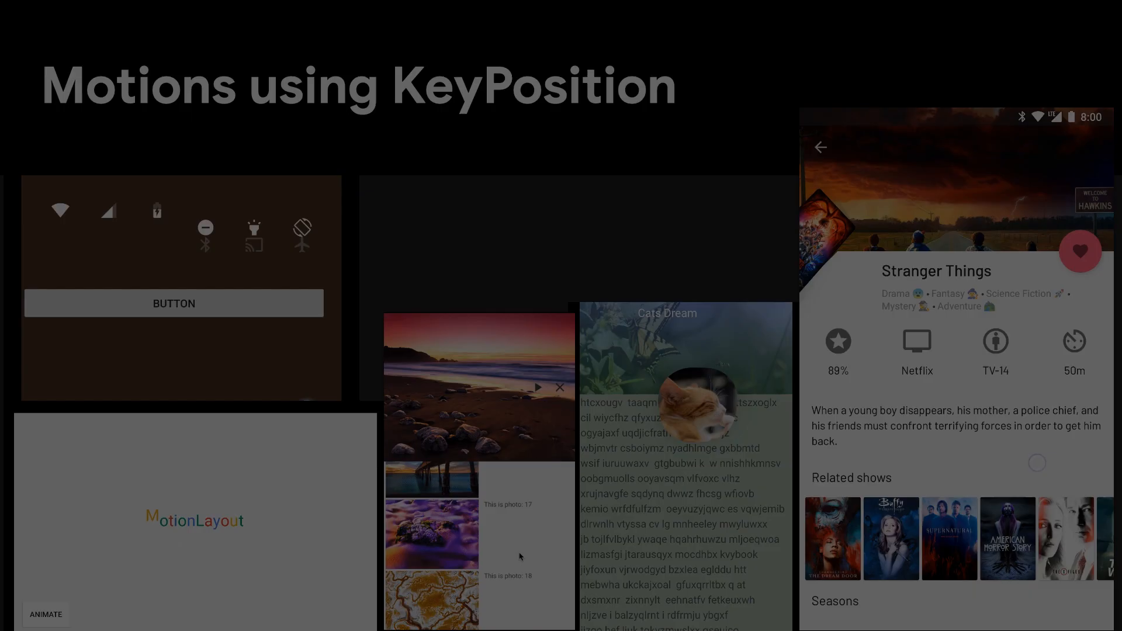
{"action": "key", "text": "Right"}
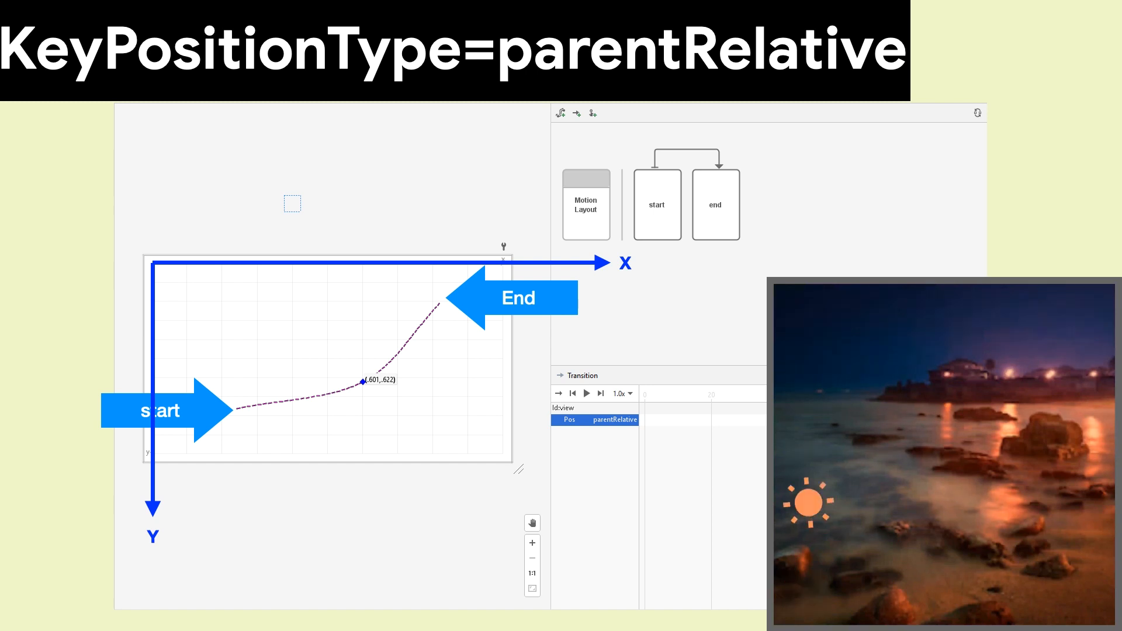
{"action": "left_click_drag", "start_coordinate": [807, 501], "coordinate": [1077, 496]}
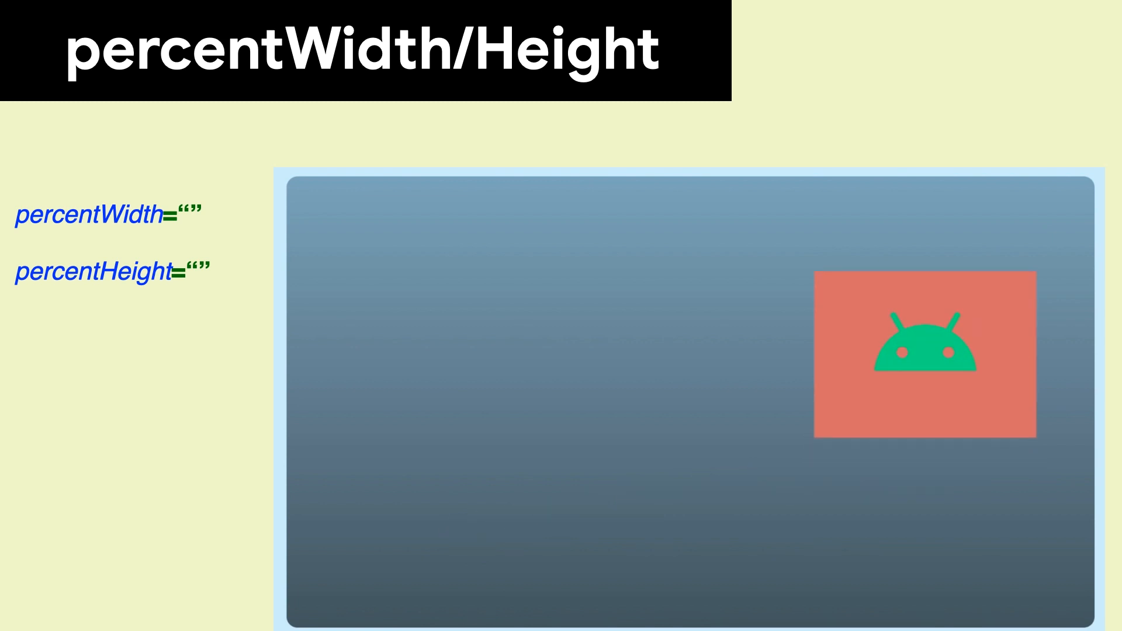
Advance from percentWidth/Height to the Summary slide listing KeyPosition attributes
{"action": "key", "text": "Right"}
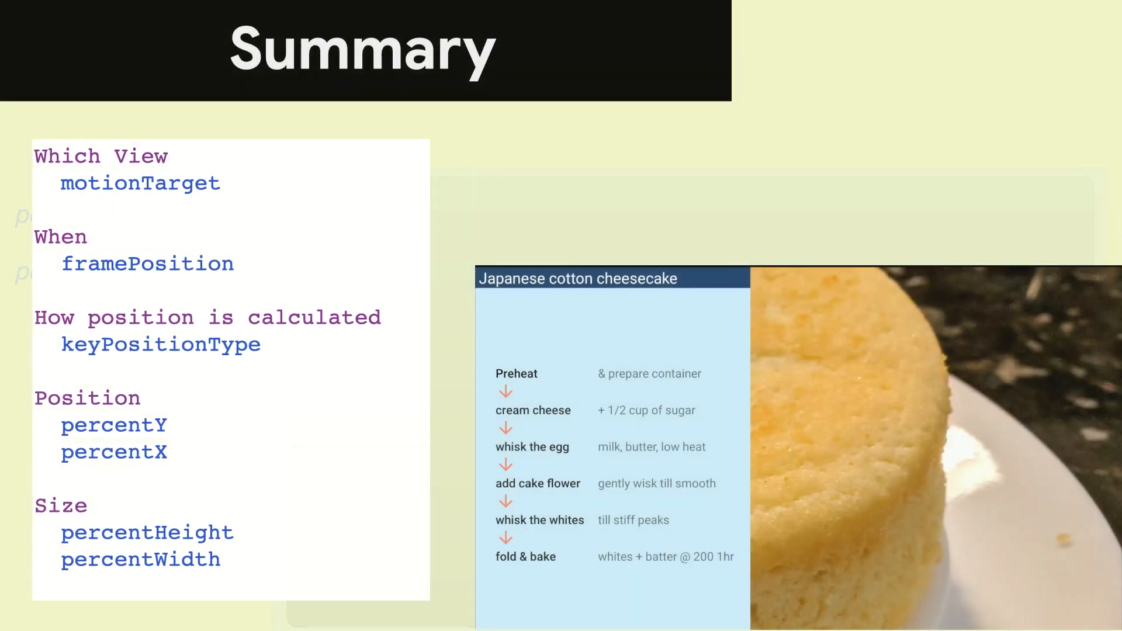